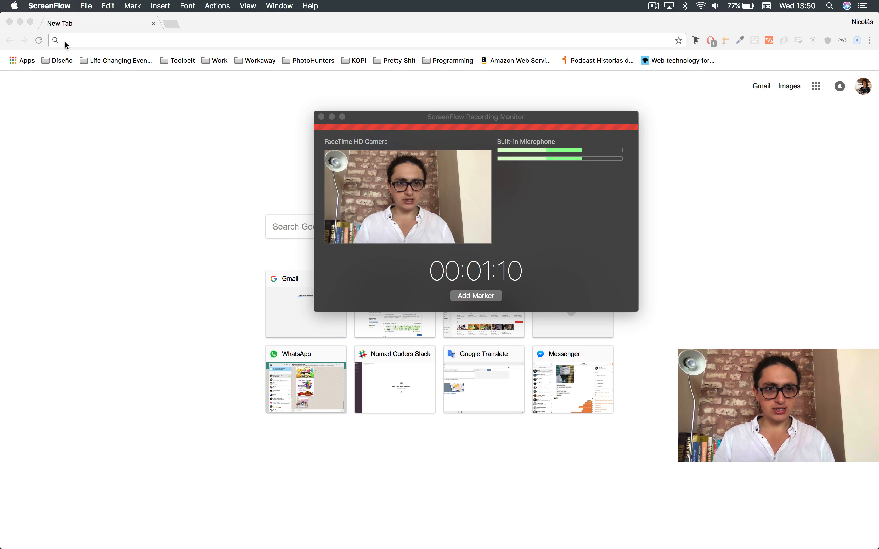
# Search the web for 'graphql yoga' and land on the prismagraphql/graphql-yoga GitHub repository
pyautogui.write('grp')
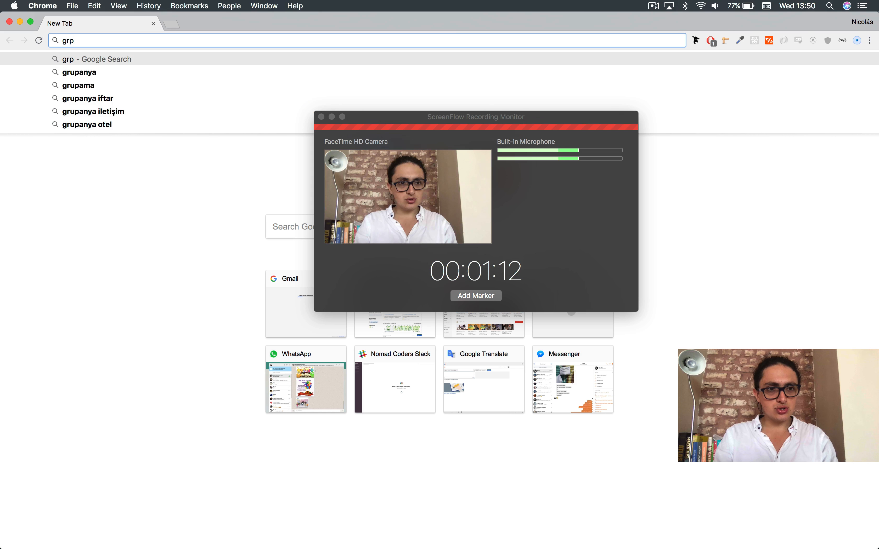
pyautogui.write('graphl')
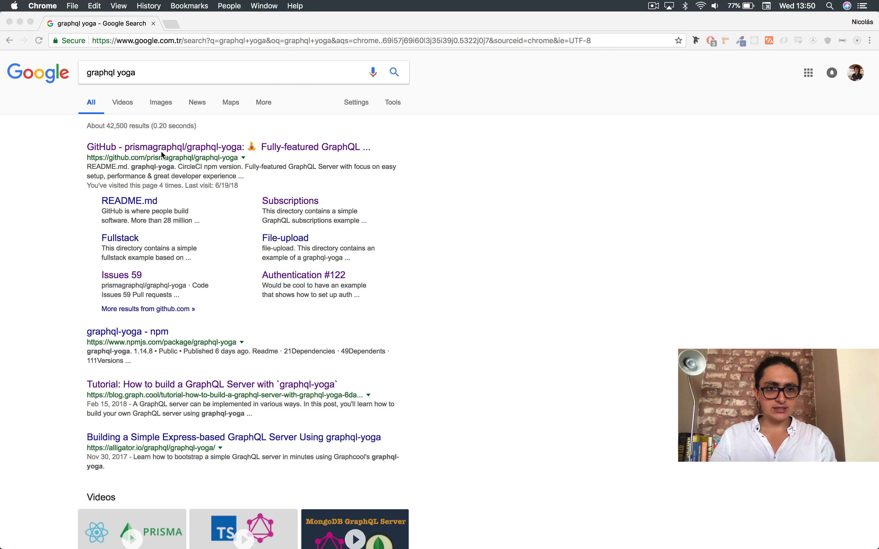
pyautogui.click(181, 158)
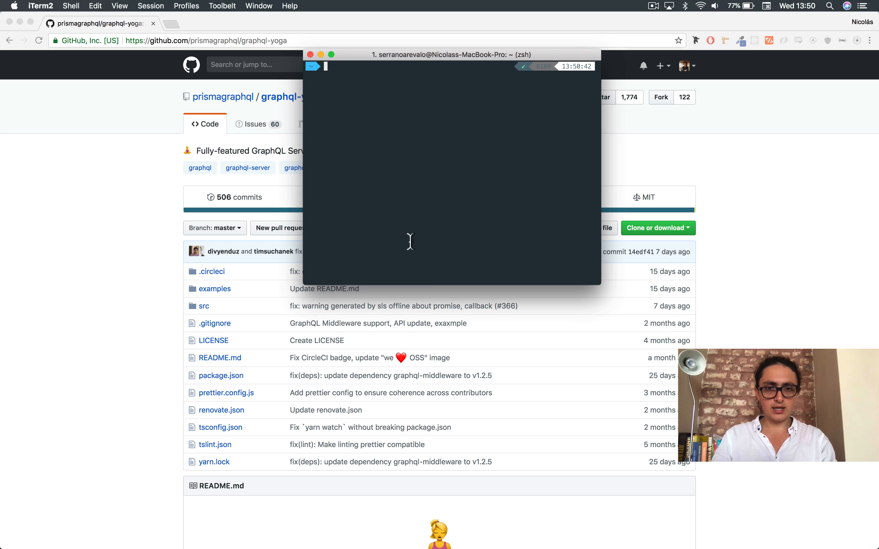
# Create a movieql folder under Documents and move into it
pyautogui.write('cd Documents')
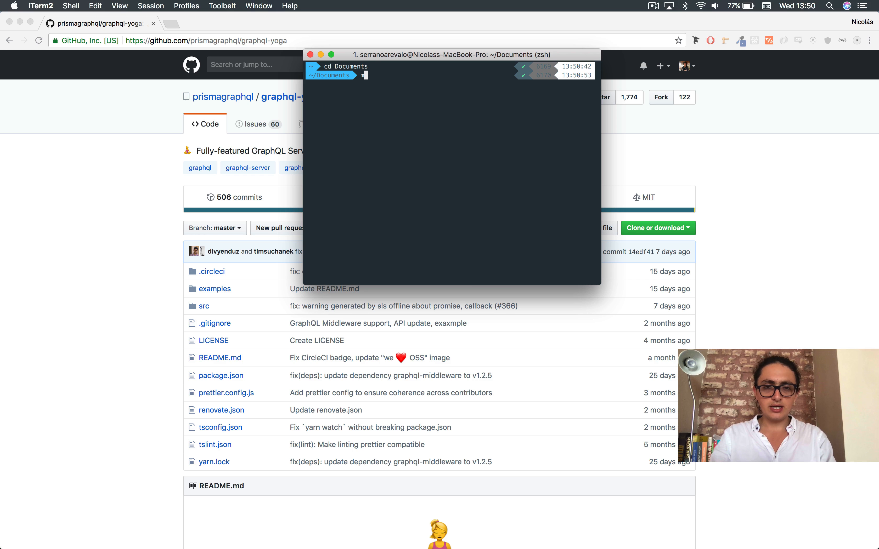
pyautogui.write('mkdir')
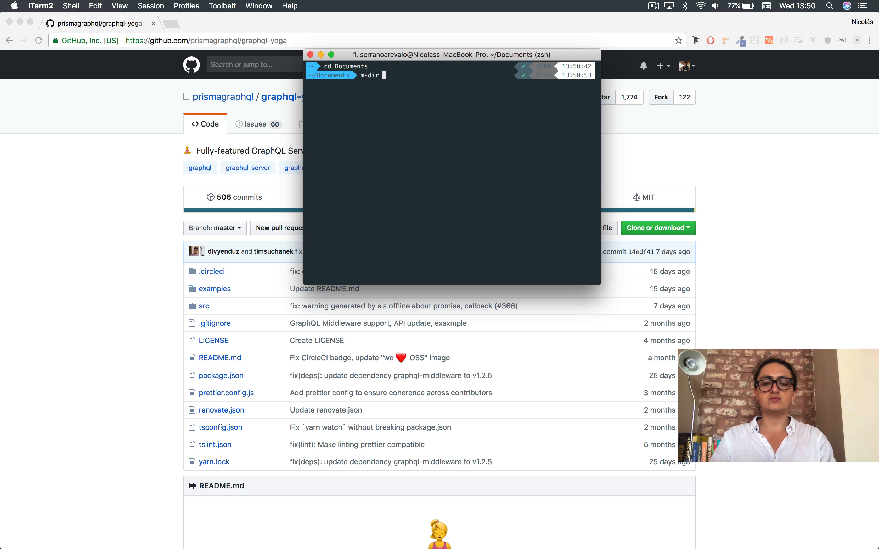
pyautogui.write('graph')
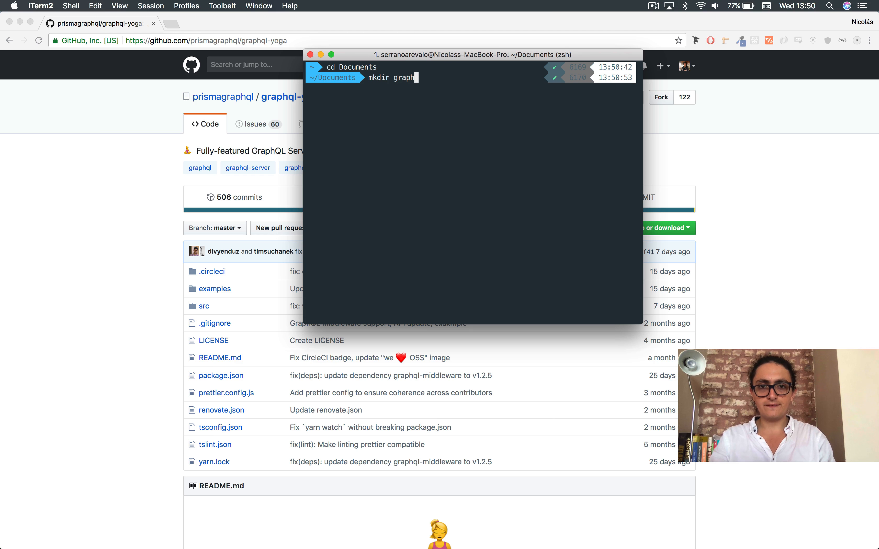
pyautogui.write('Mo')
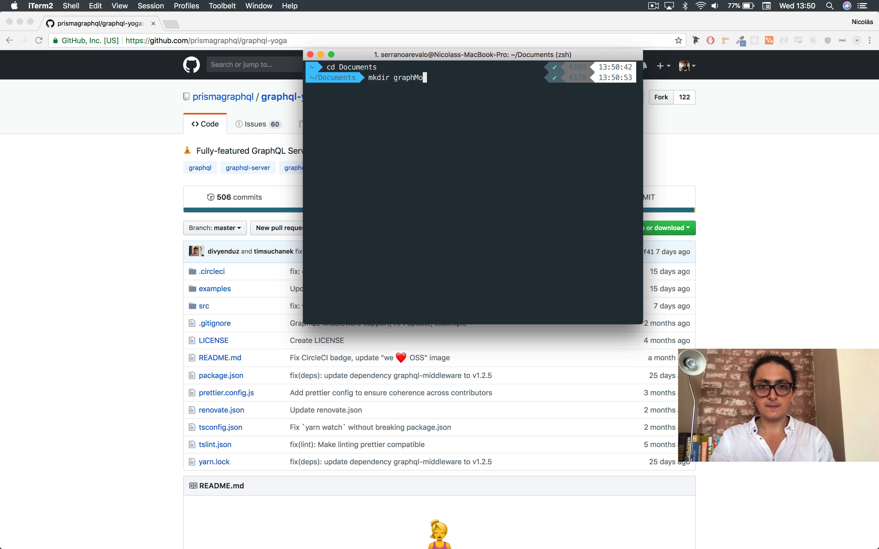
pyautogui.press('Backspace')
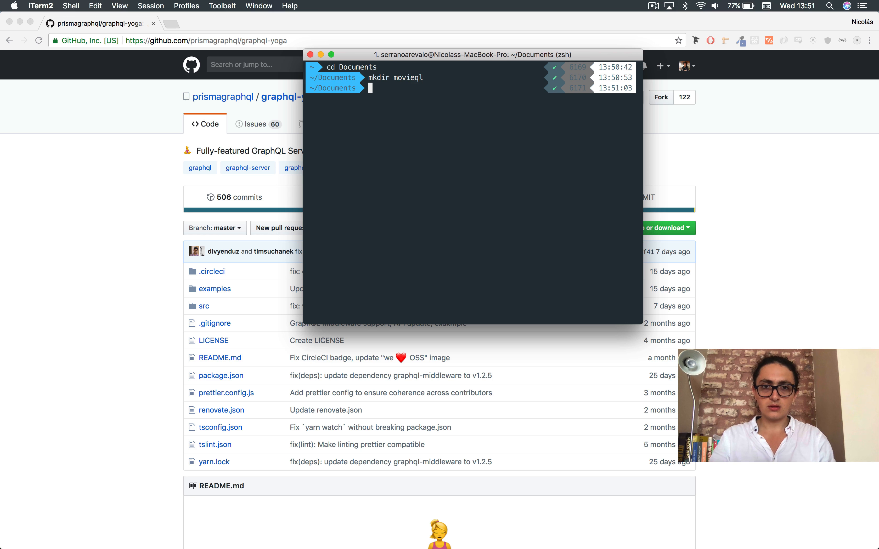
pyautogui.write('cd movieql')
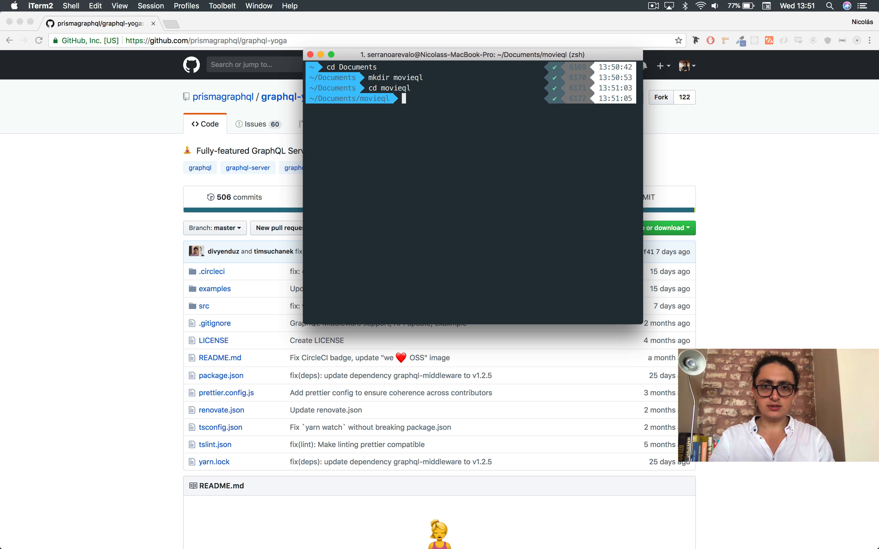
# Run yarn init with defaults and describe the package as 'Movie API with Graphql'
pyautogui.write('yarn init')
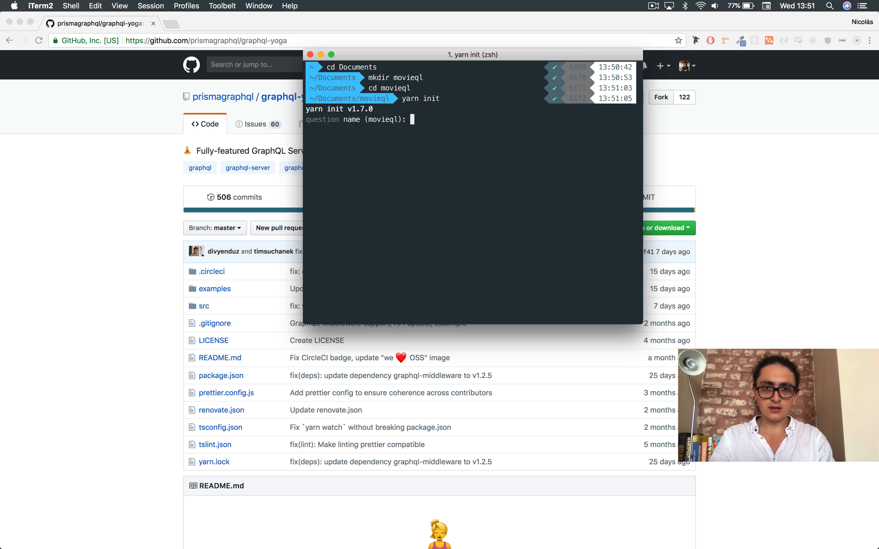
pyautogui.press('enter')
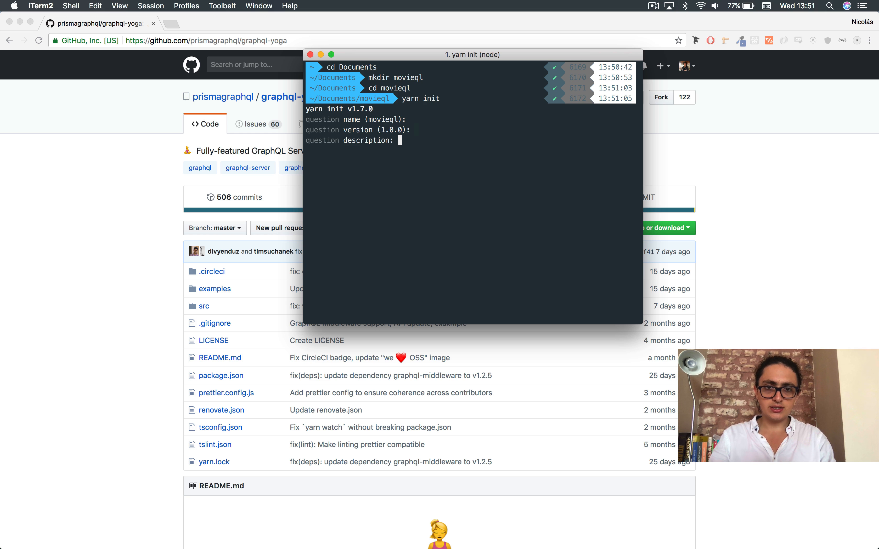
pyautogui.write('Movie D')
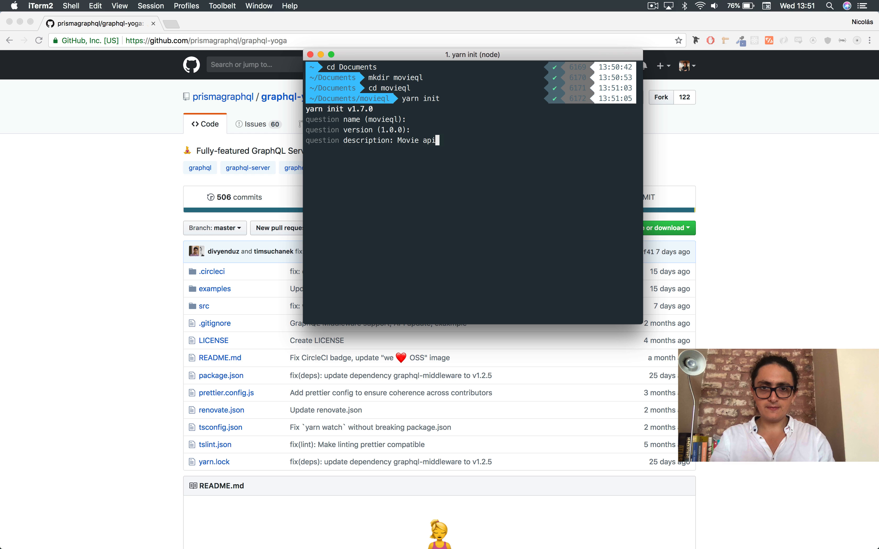
pyautogui.write('API with')
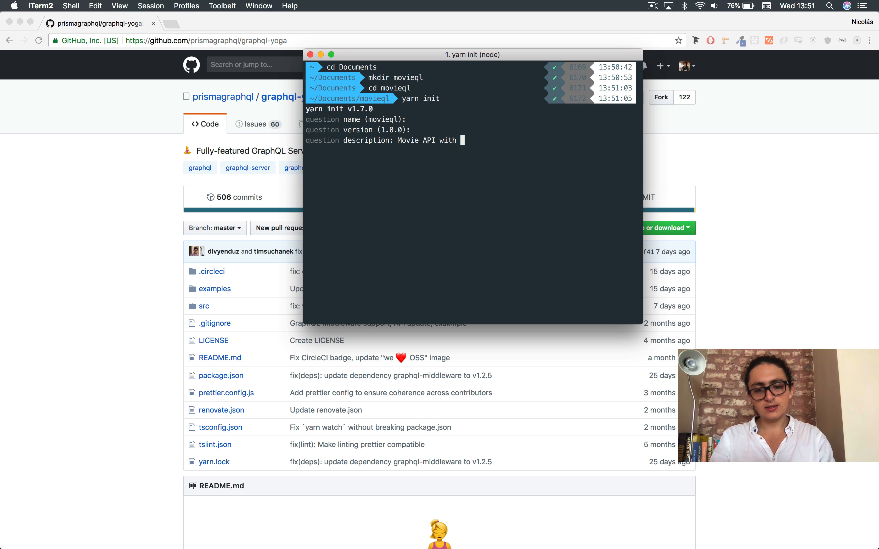
pyautogui.write('Graphql')
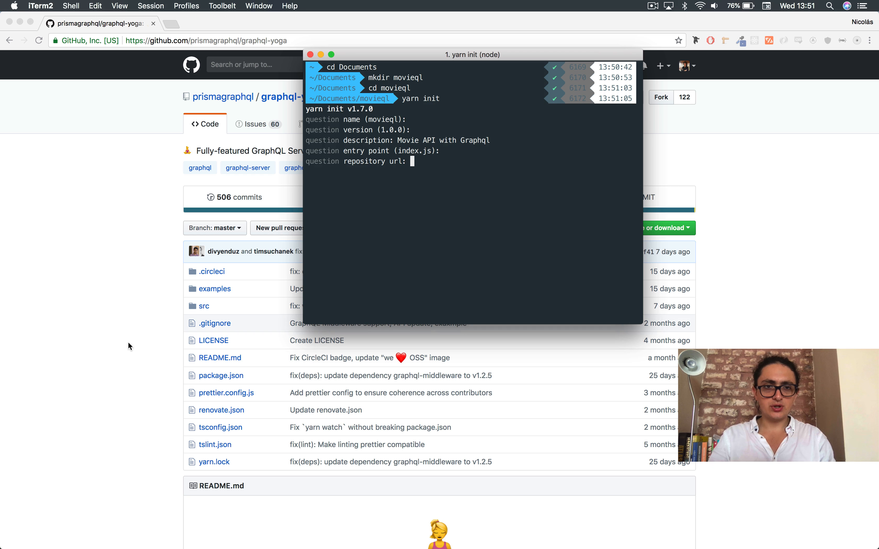
pyautogui.click(659, 65)
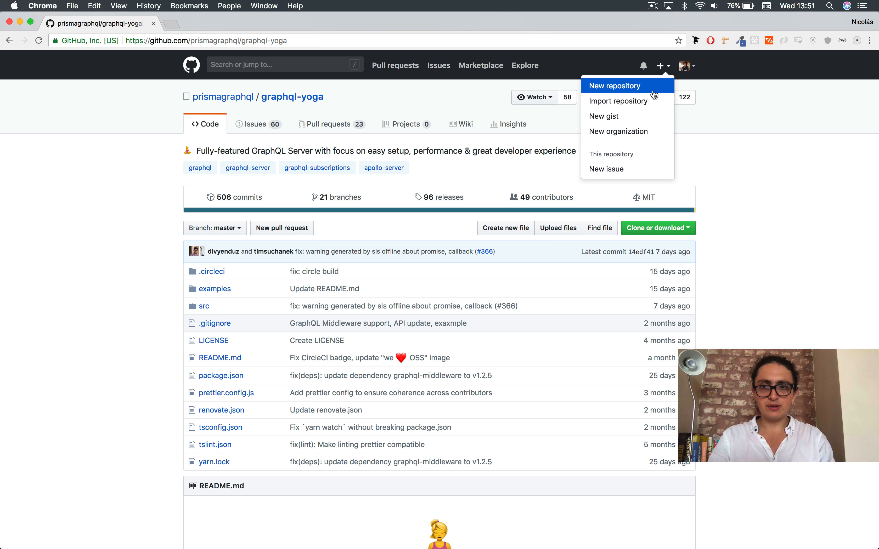
# Create a public GitHub repository named movieql with a README and a Node .gitignore
pyautogui.click(615, 86)
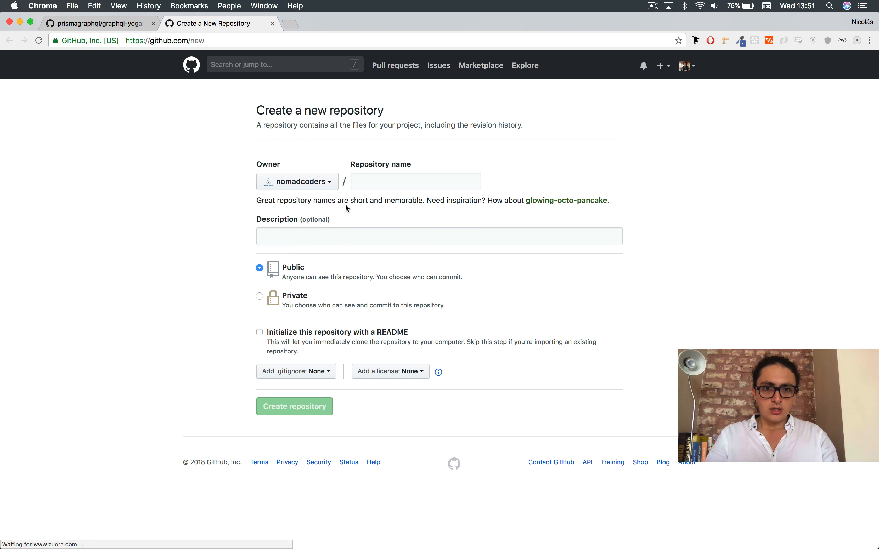
pyautogui.write('movieql')
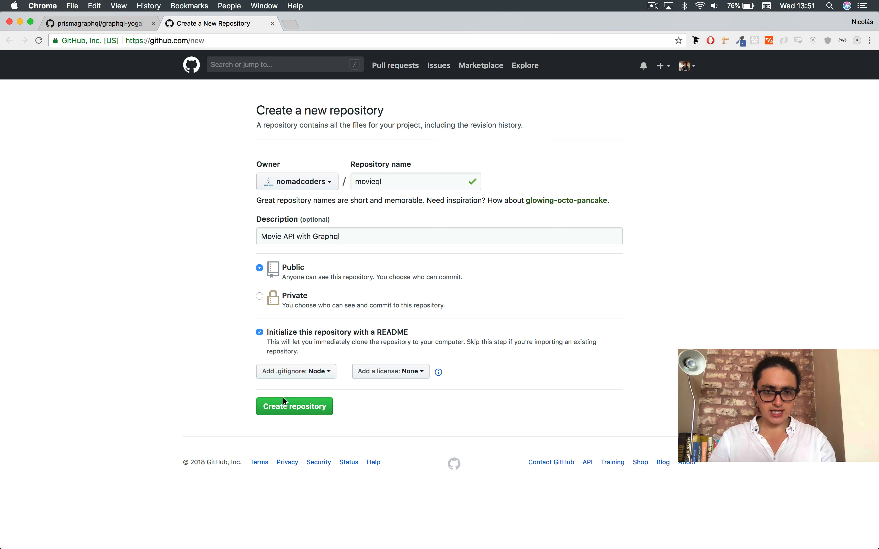
pyautogui.click(294, 407)
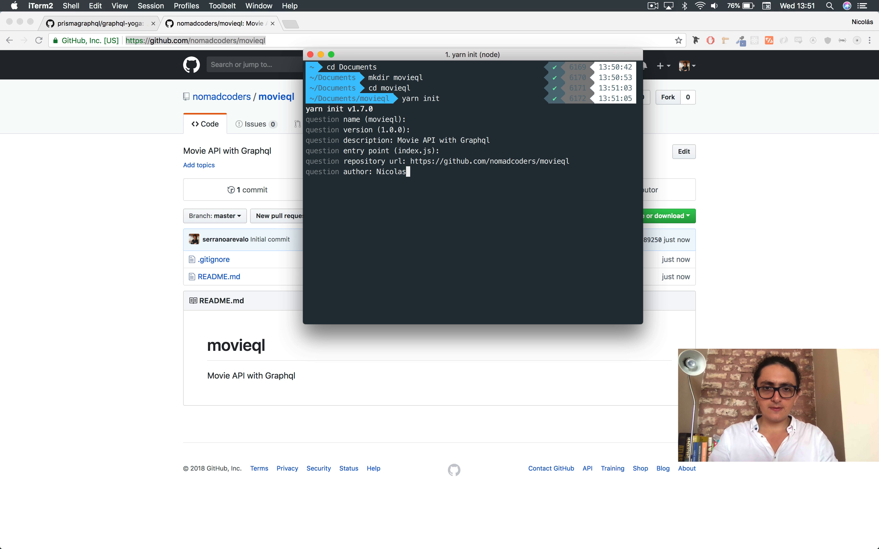
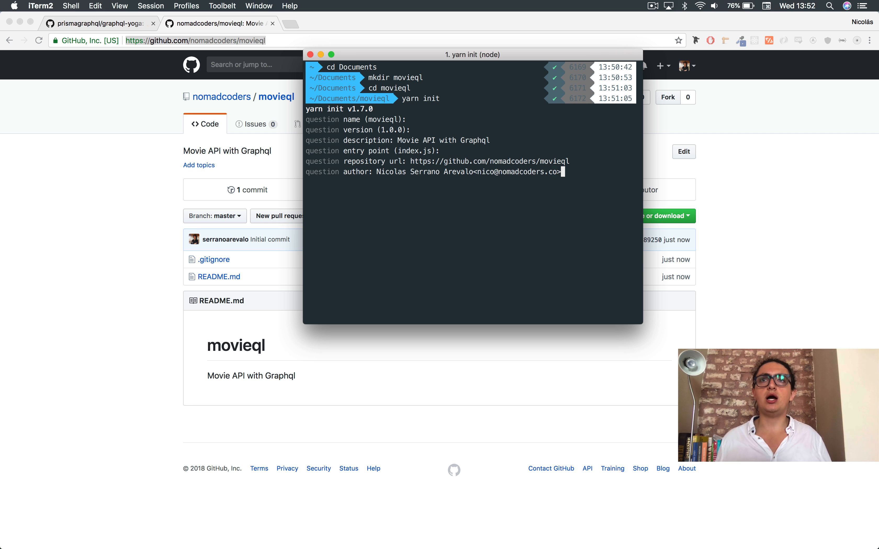
pyautogui.press('enter')
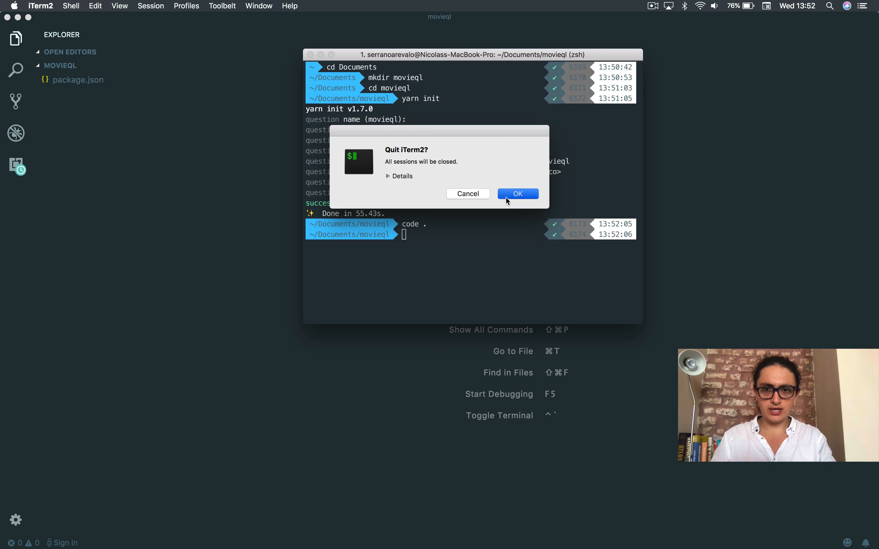
# Initialize git in movieql, add the nomadcoders/movieql remote as origin and pull master
pyautogui.click(516, 194)
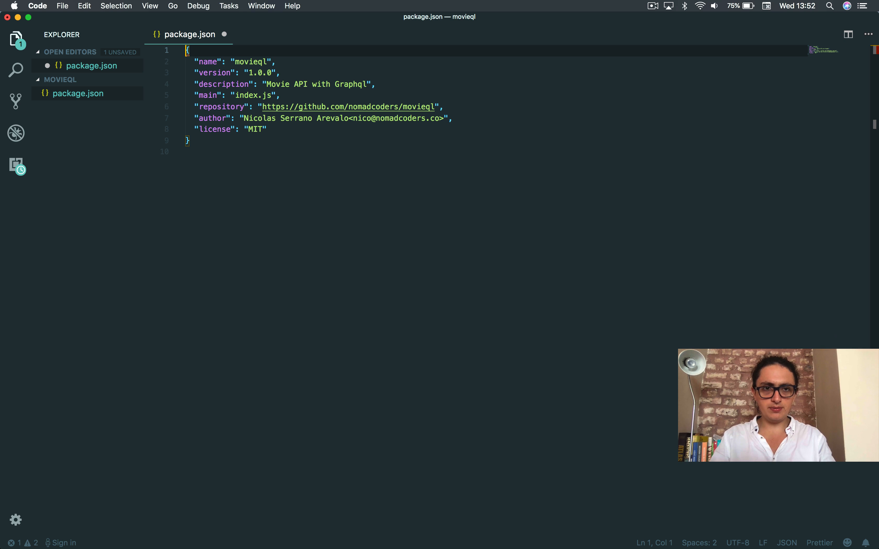
pyautogui.write('git pu')
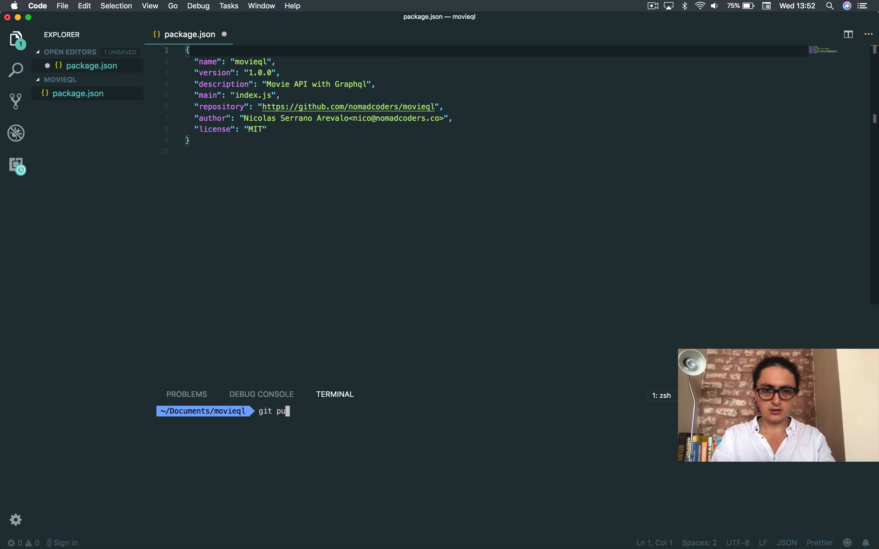
pyautogui.write('git init .')
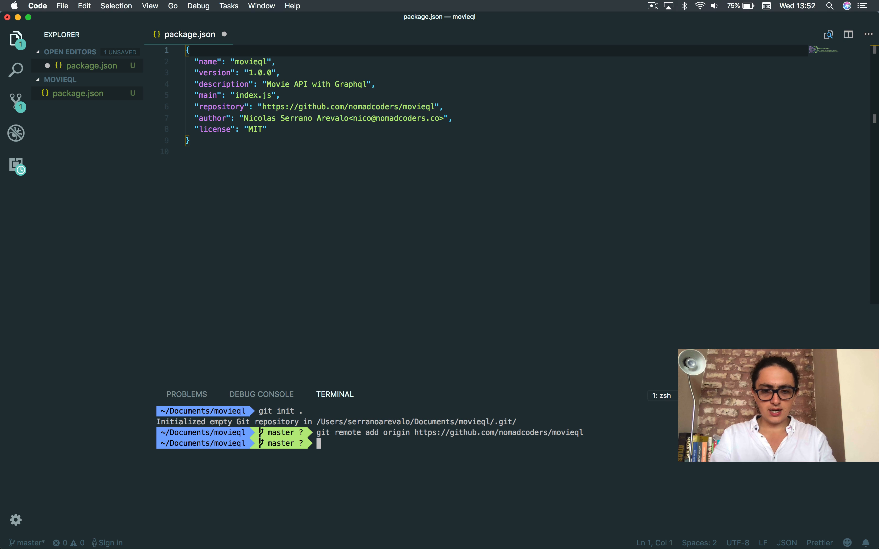
pyautogui.write('git pull origin master')
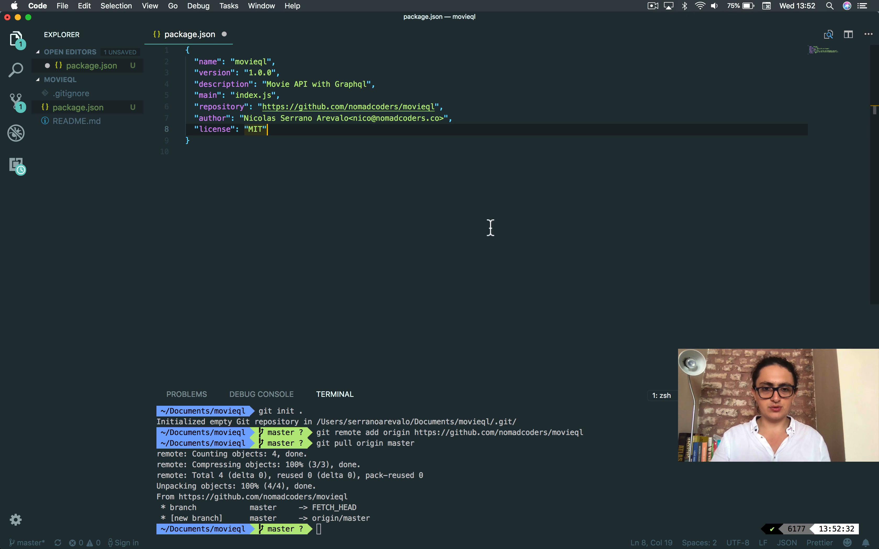
pyautogui.moveTo(351, 119)
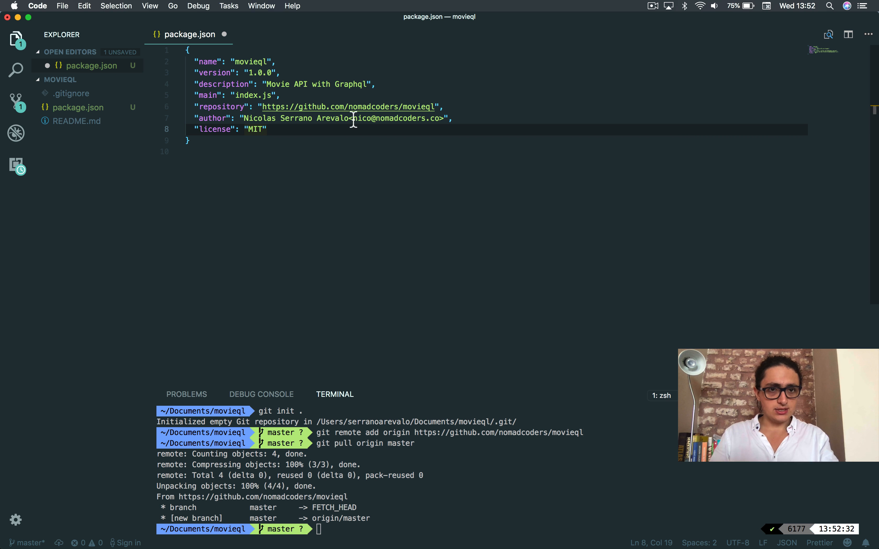
pyautogui.click(660, 65)
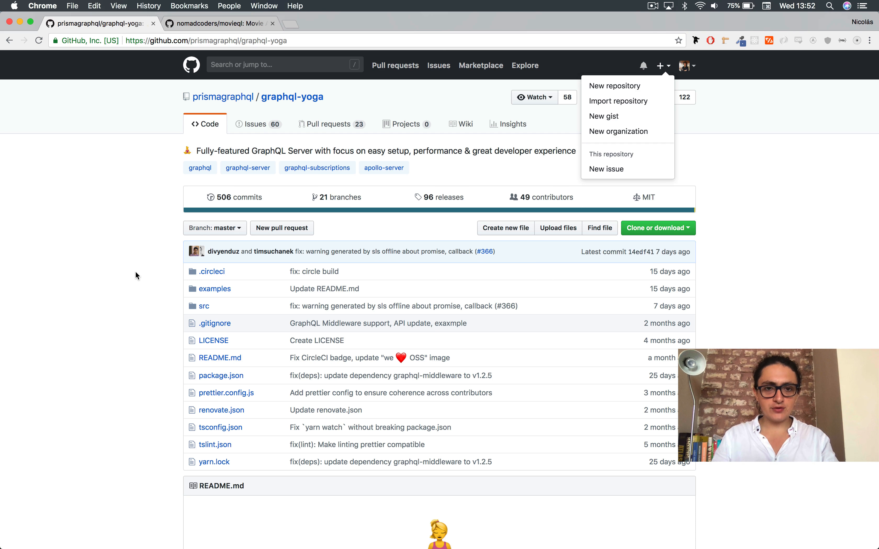
pyautogui.scroll(-3)
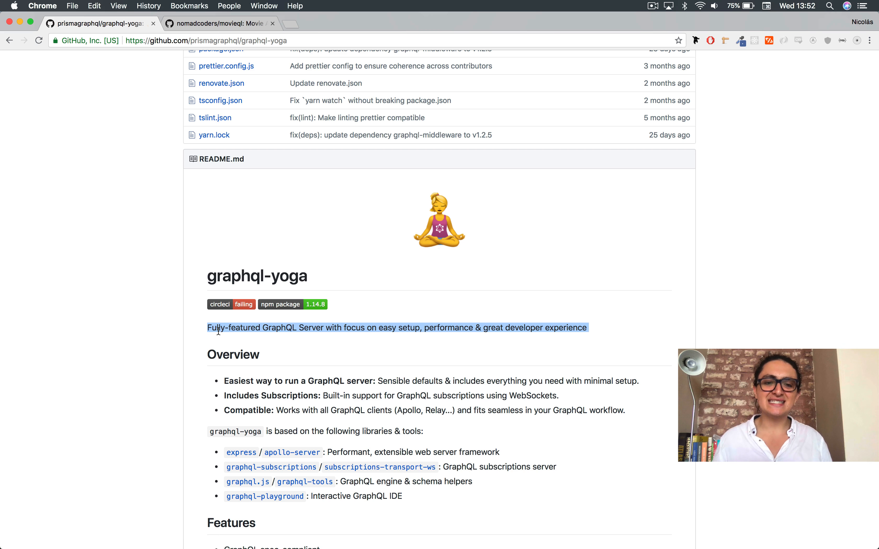
pyautogui.scroll(-3)
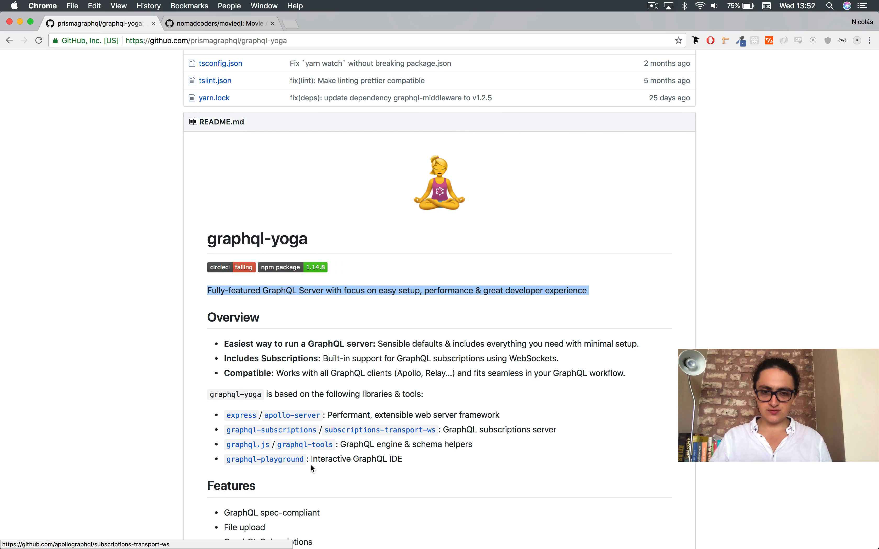
pyautogui.scroll(-3)
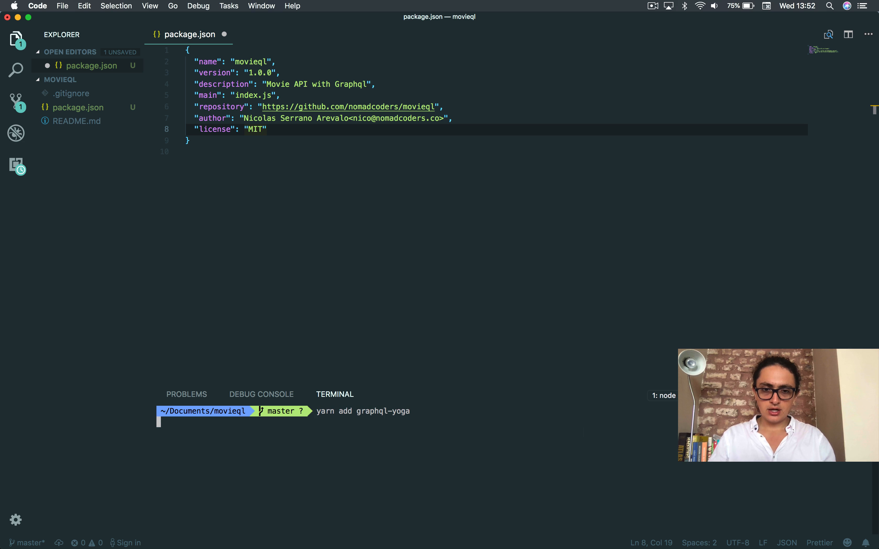
# Run 'yarn add graphql-yoga' in the integrated terminal
pyautogui.press('Enter')
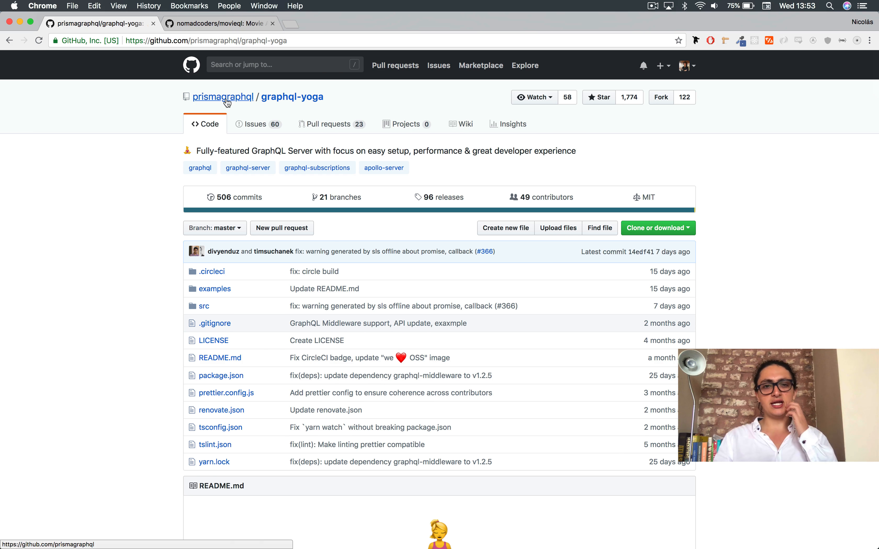
pyautogui.moveTo(383, 168)
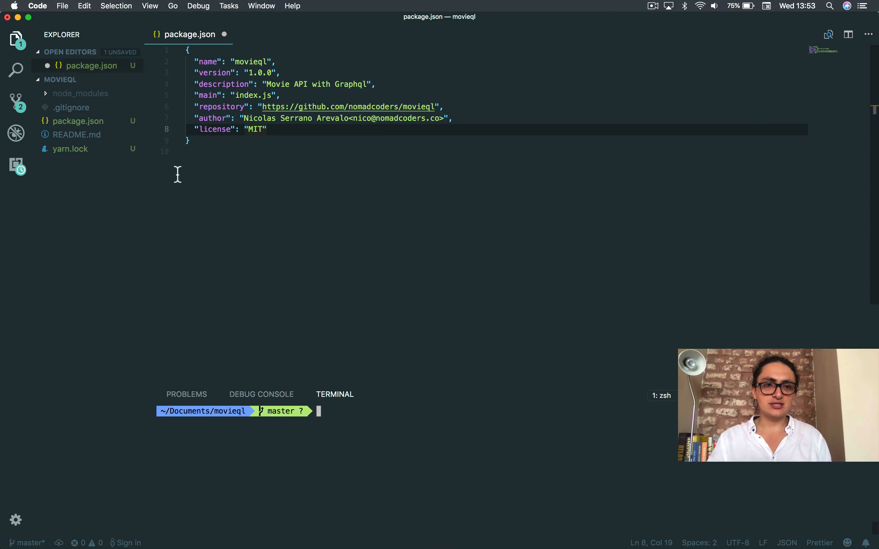
pyautogui.moveTo(190, 85)
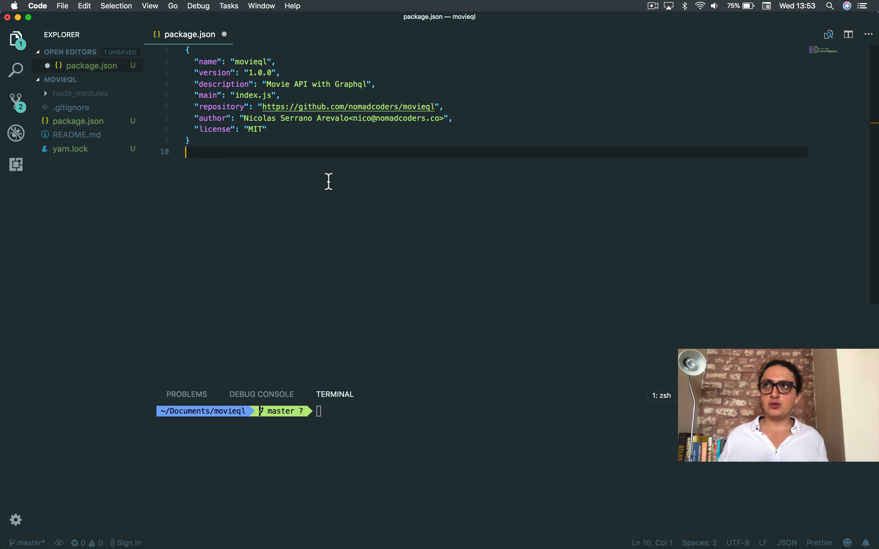
pyautogui.moveTo(402, 494)
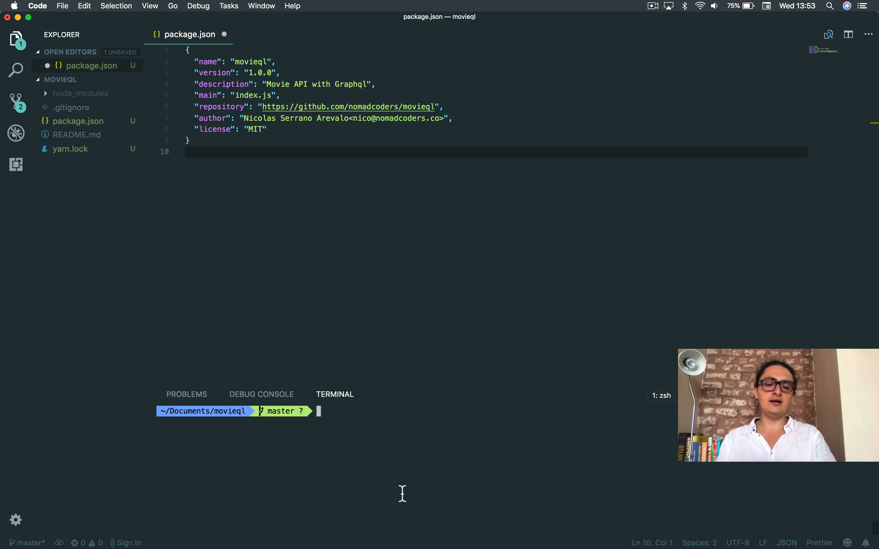